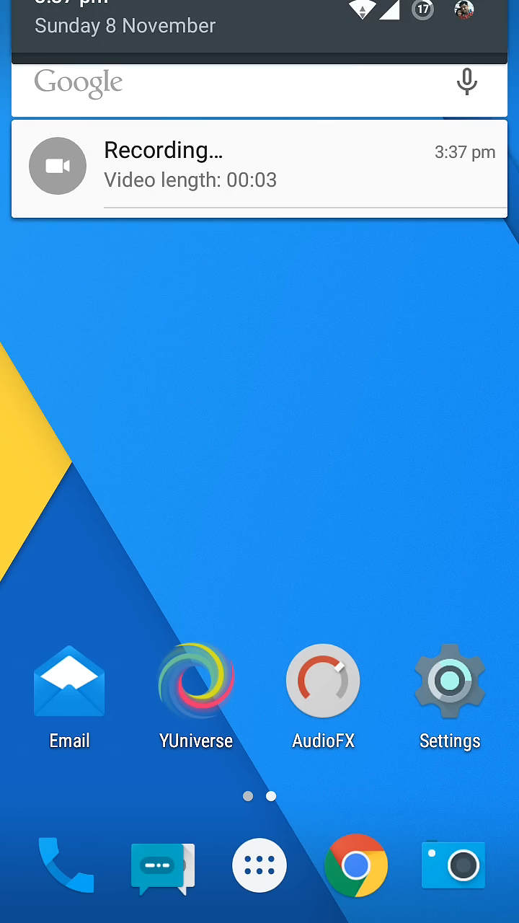
Launch Settings from the home screen, showing Apps, Accounts, Privacy and System.
click(449, 681)
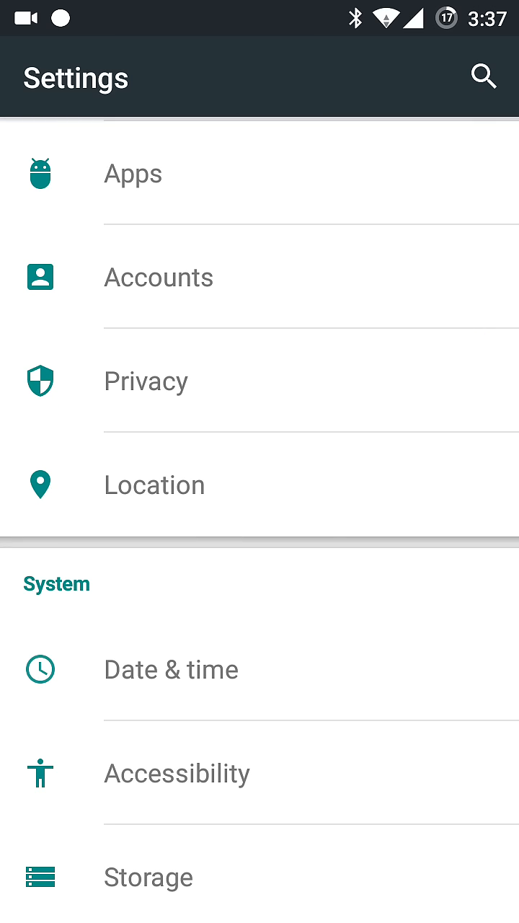
Show the Apps list filtered to disabled apps (WebView, Cloud Print, Google App, Play Music).
scroll(down, 3)
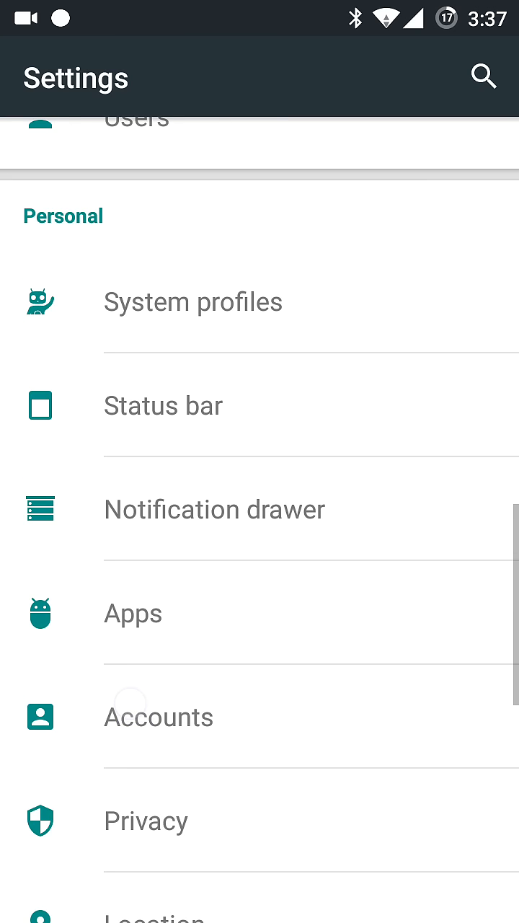
click(132, 612)
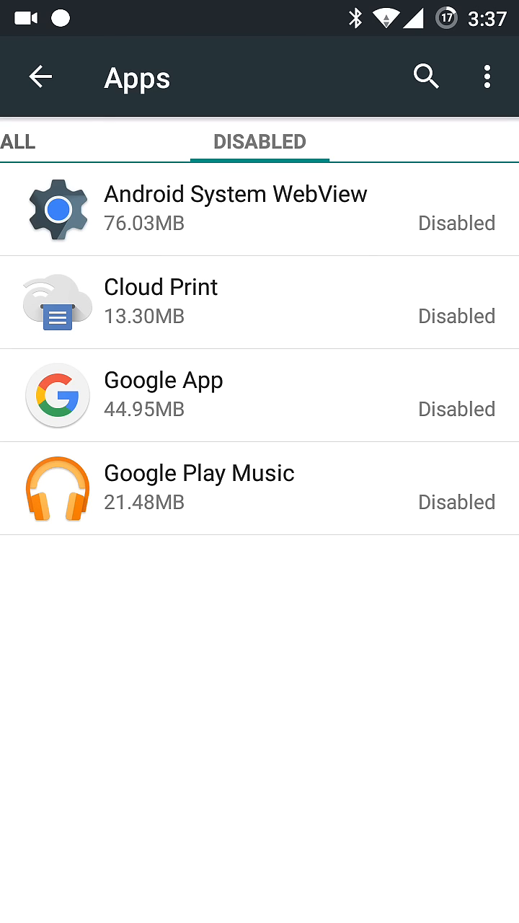
Enable Google App from its details page and return to the main Settings list.
click(162, 395)
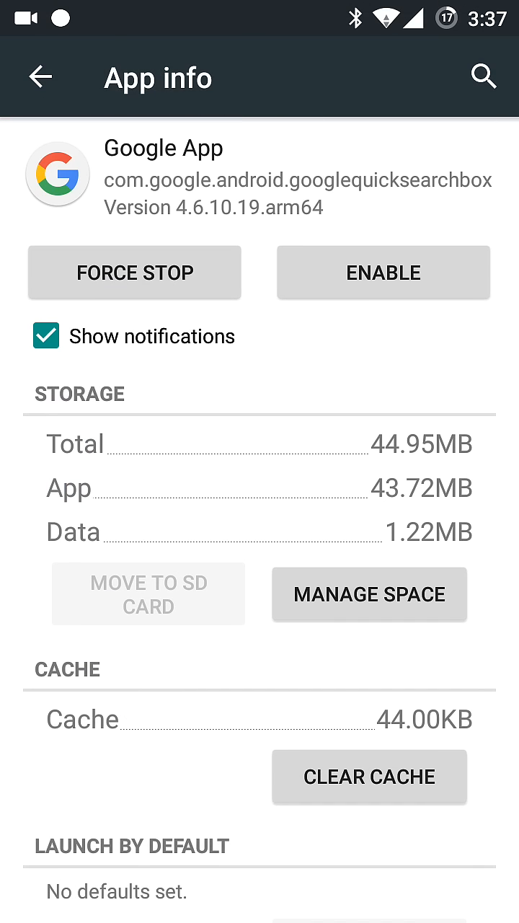
click(384, 272)
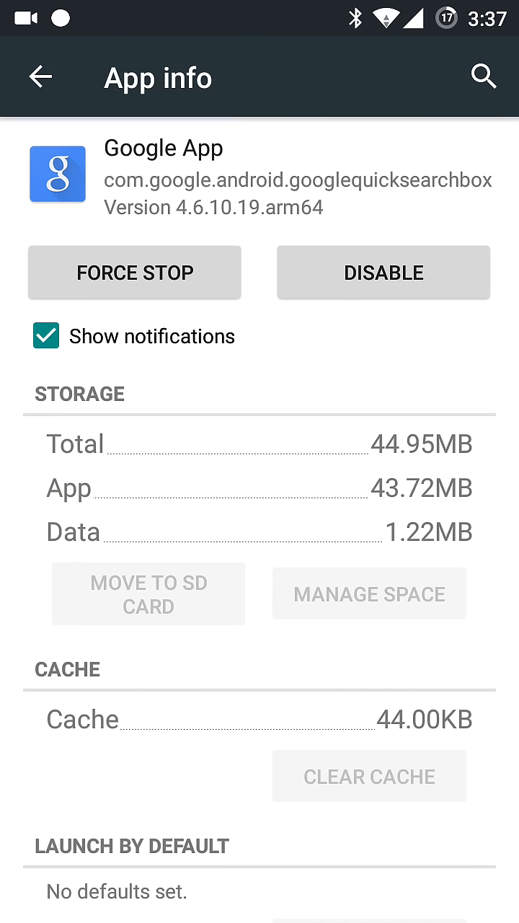
click(40, 76)
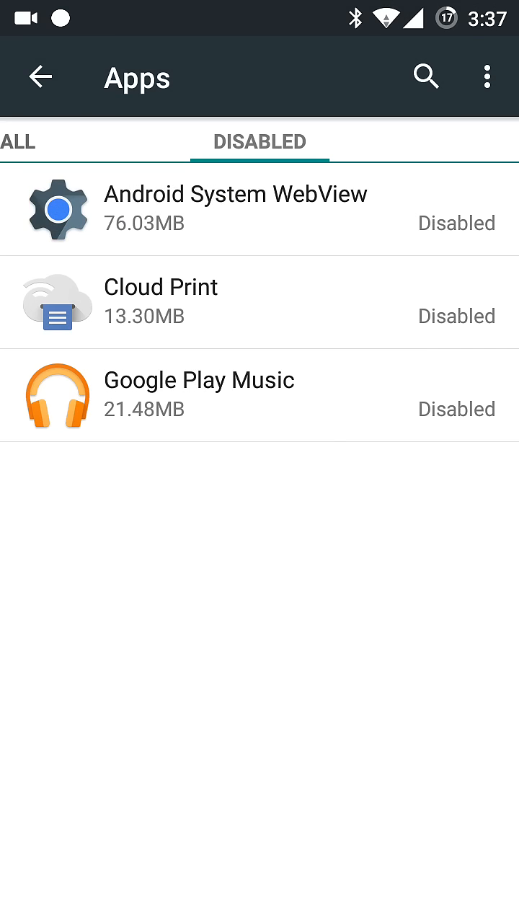
click(44, 78)
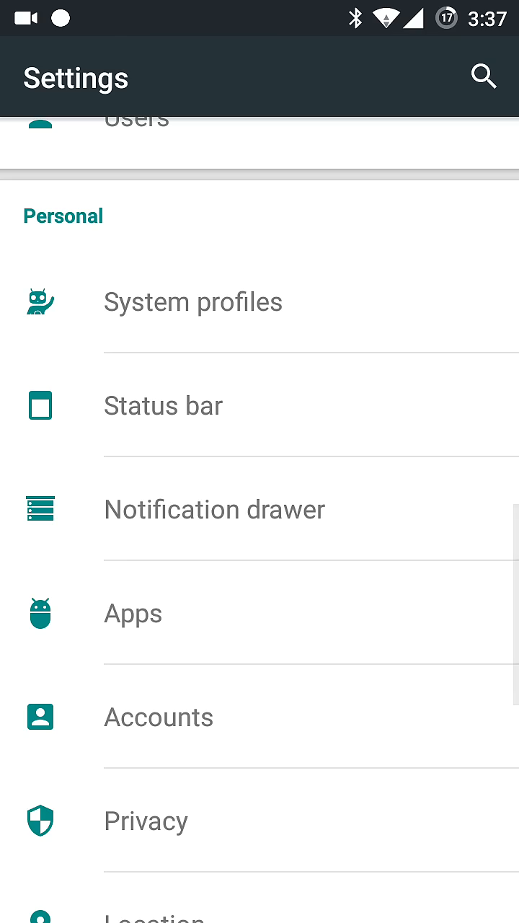